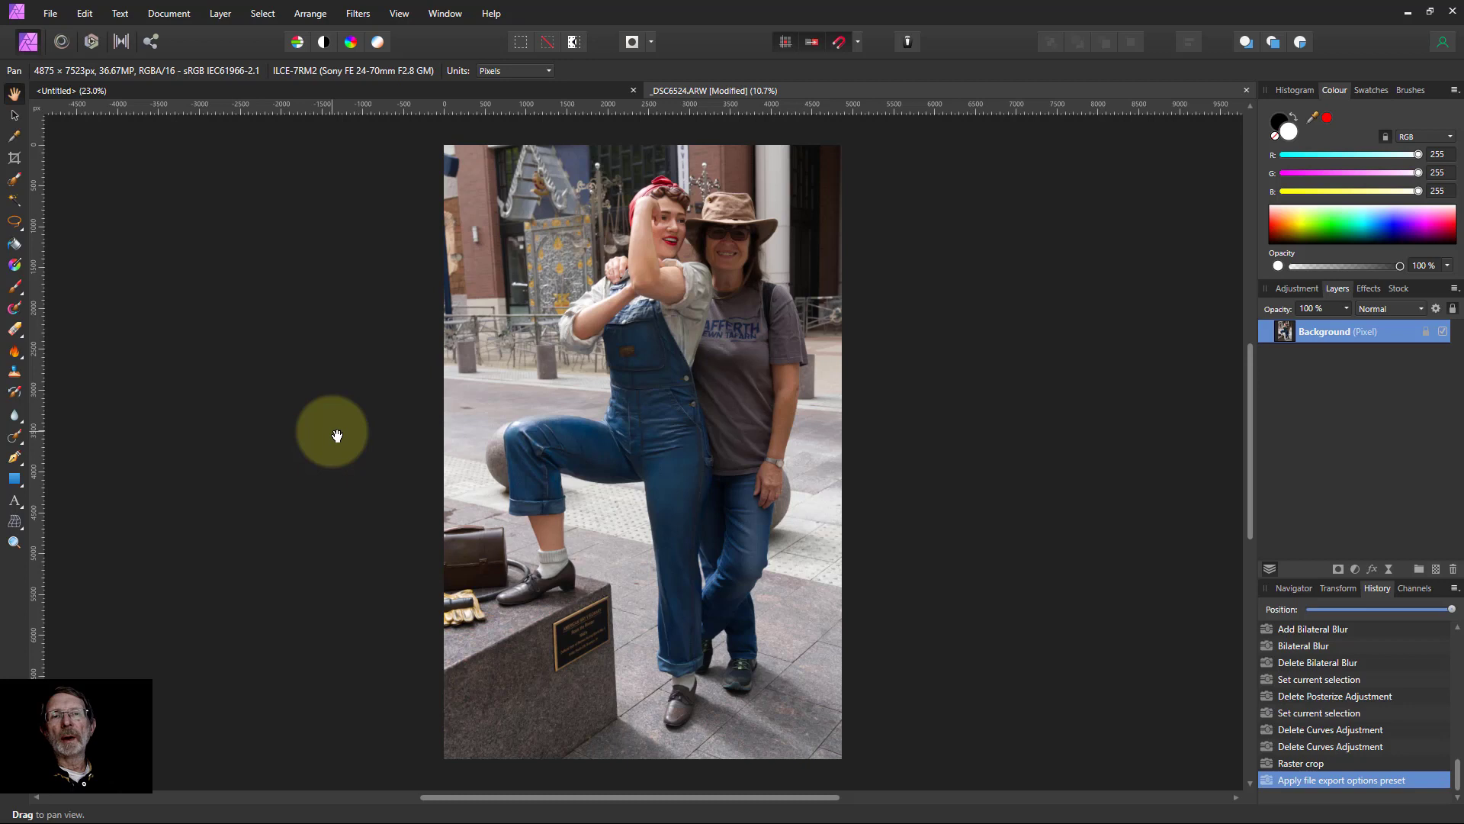
pyautogui.moveTo(363, 421)
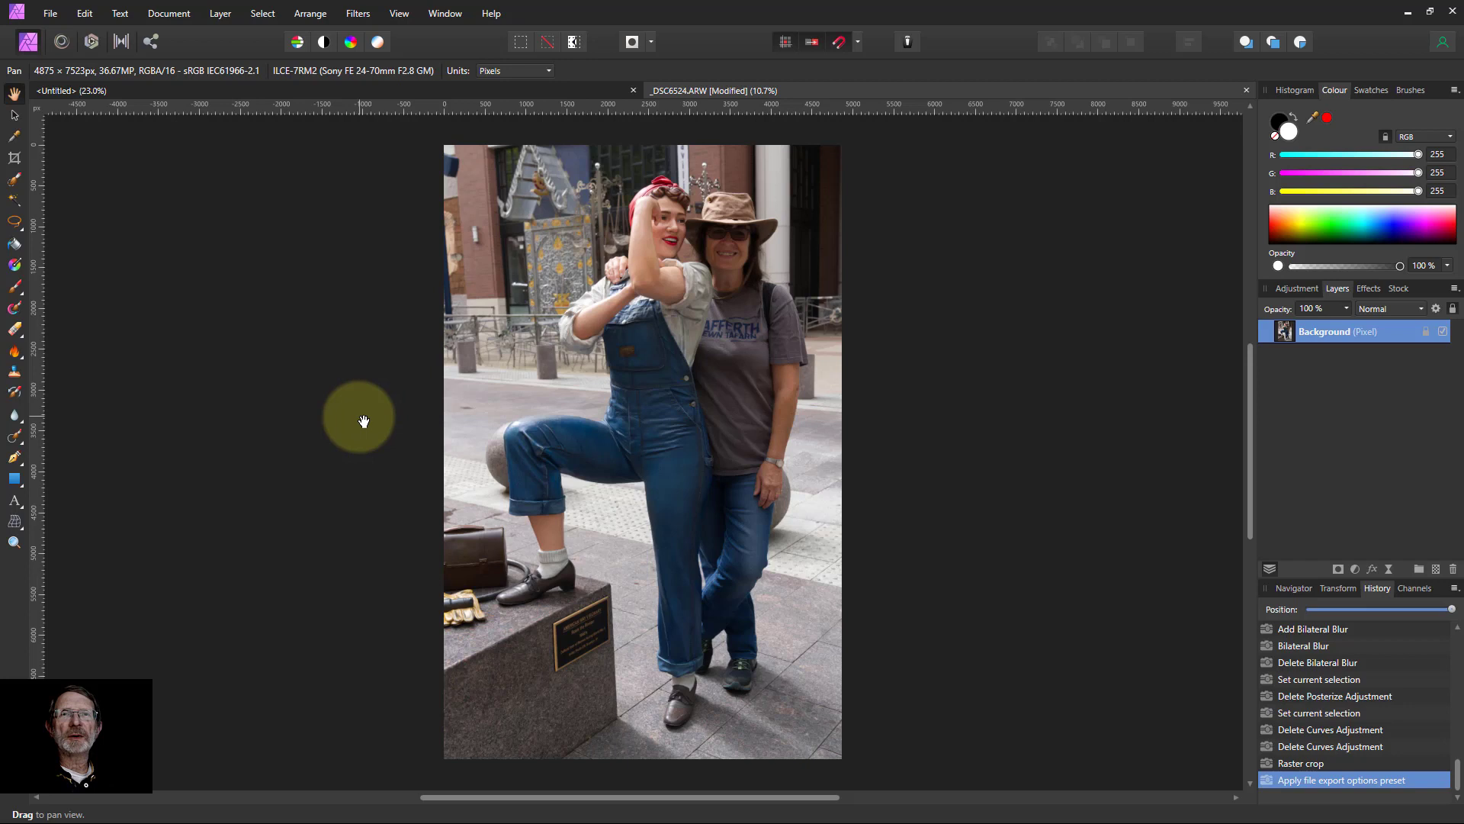
pyautogui.moveTo(386, 395)
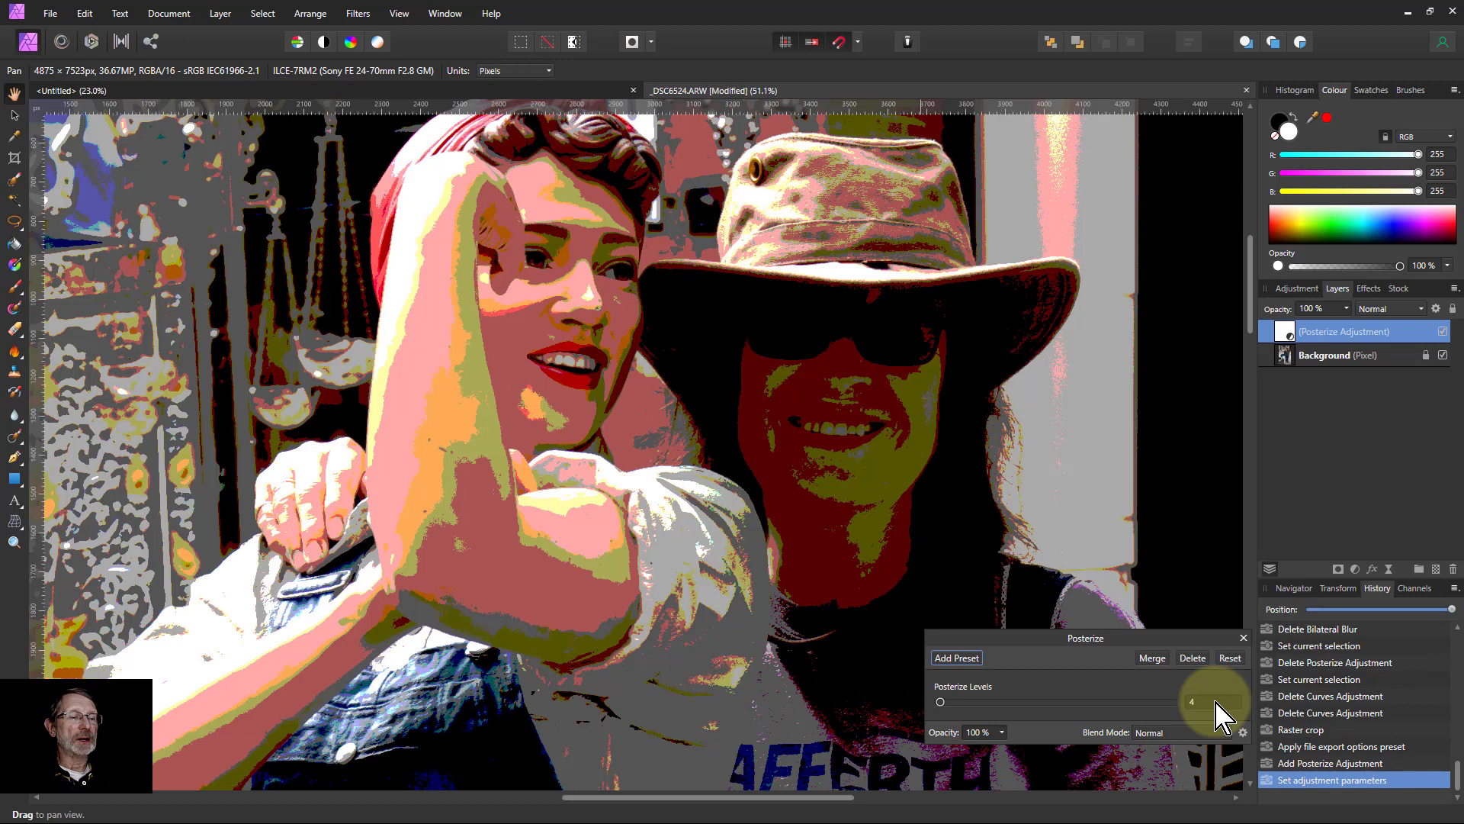
# - Set Posterize Levels to 4 and open the Posterize blend mode list
pyautogui.click(1214, 702)
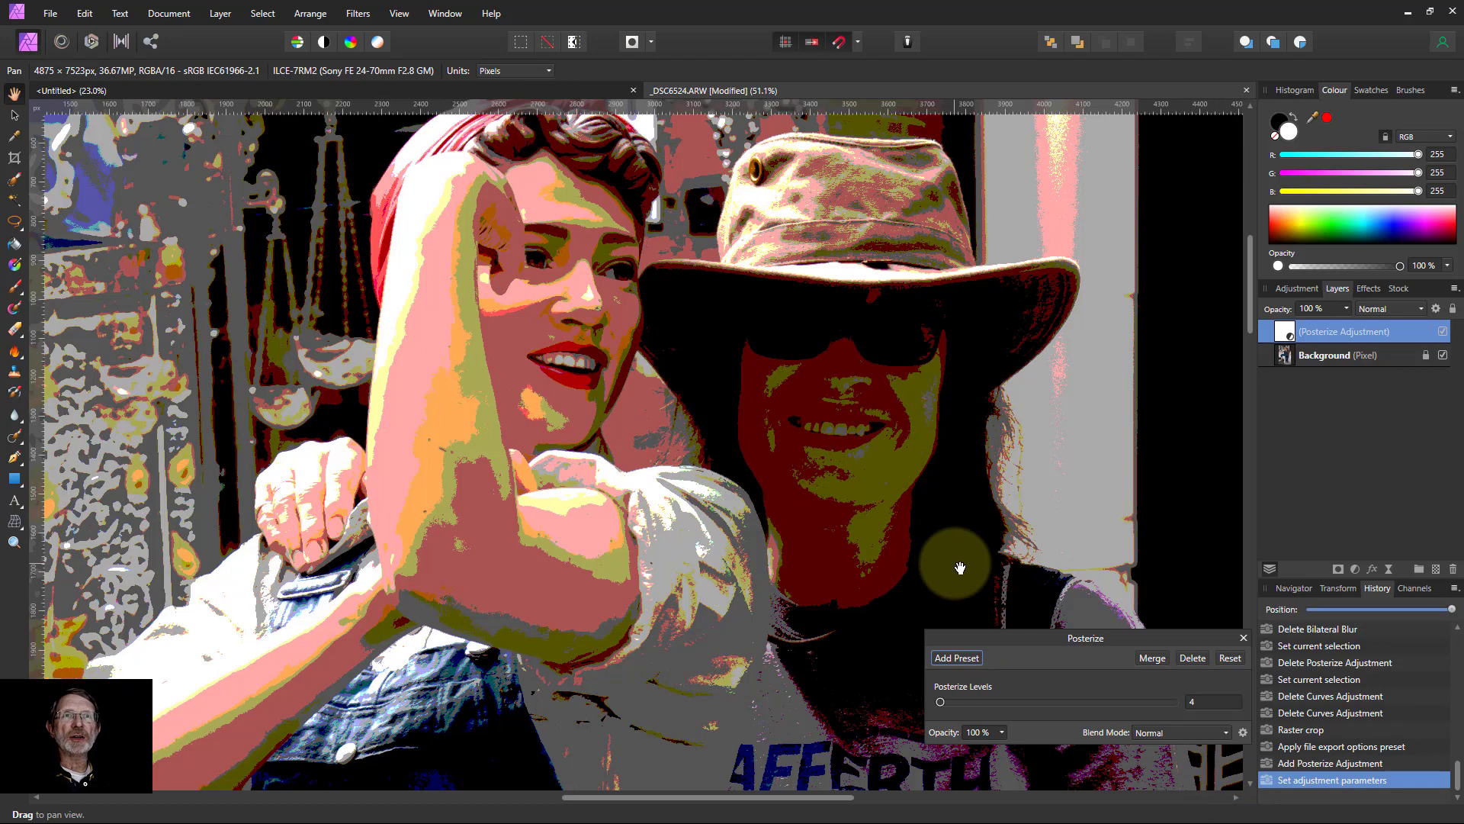
pyautogui.click(1181, 732)
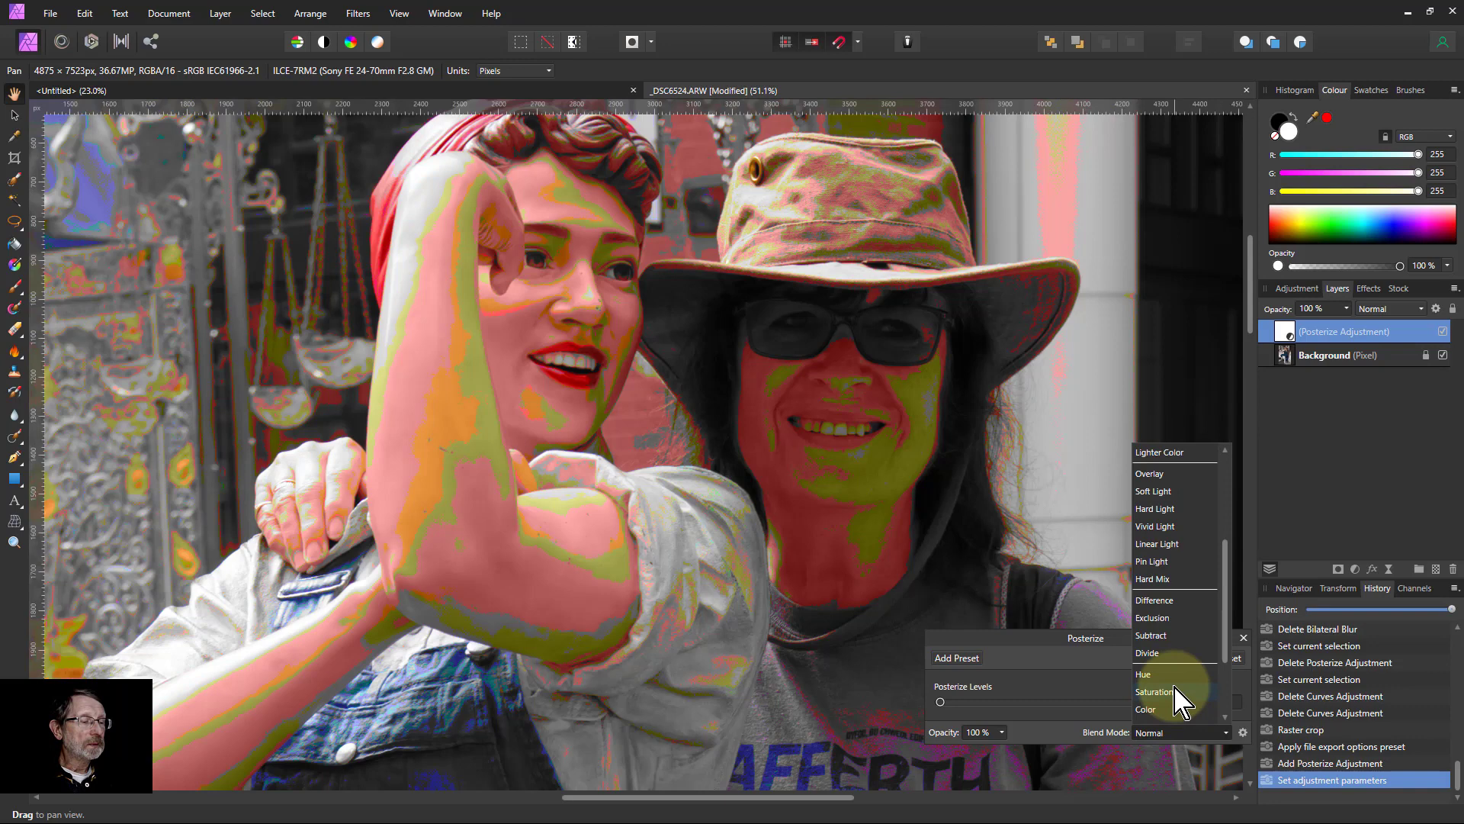
# - Change the Posterize adjustment's blend mode from Normal to Luminosity
pyautogui.click(1165, 731)
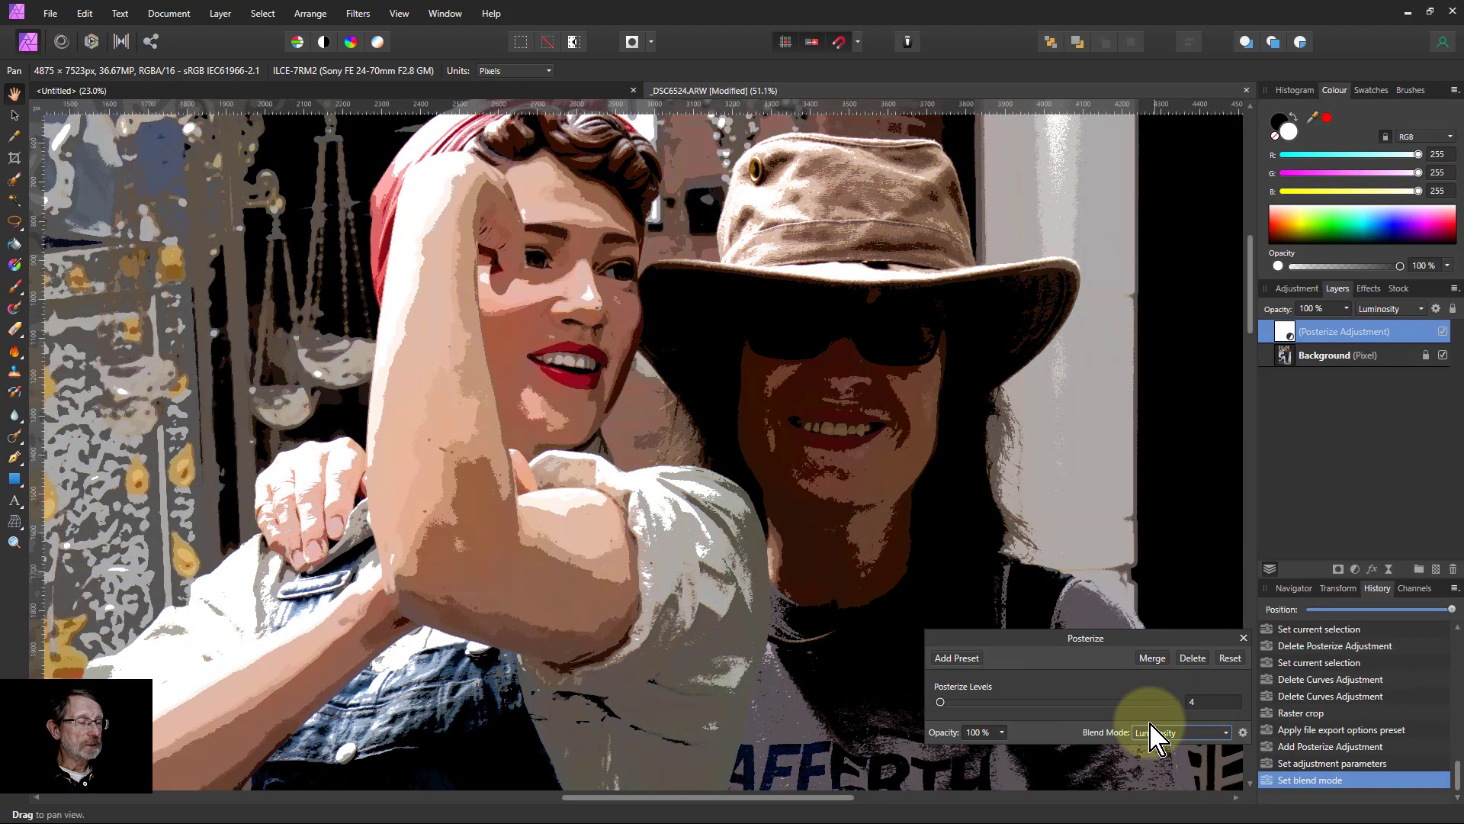
pyautogui.click(1243, 637)
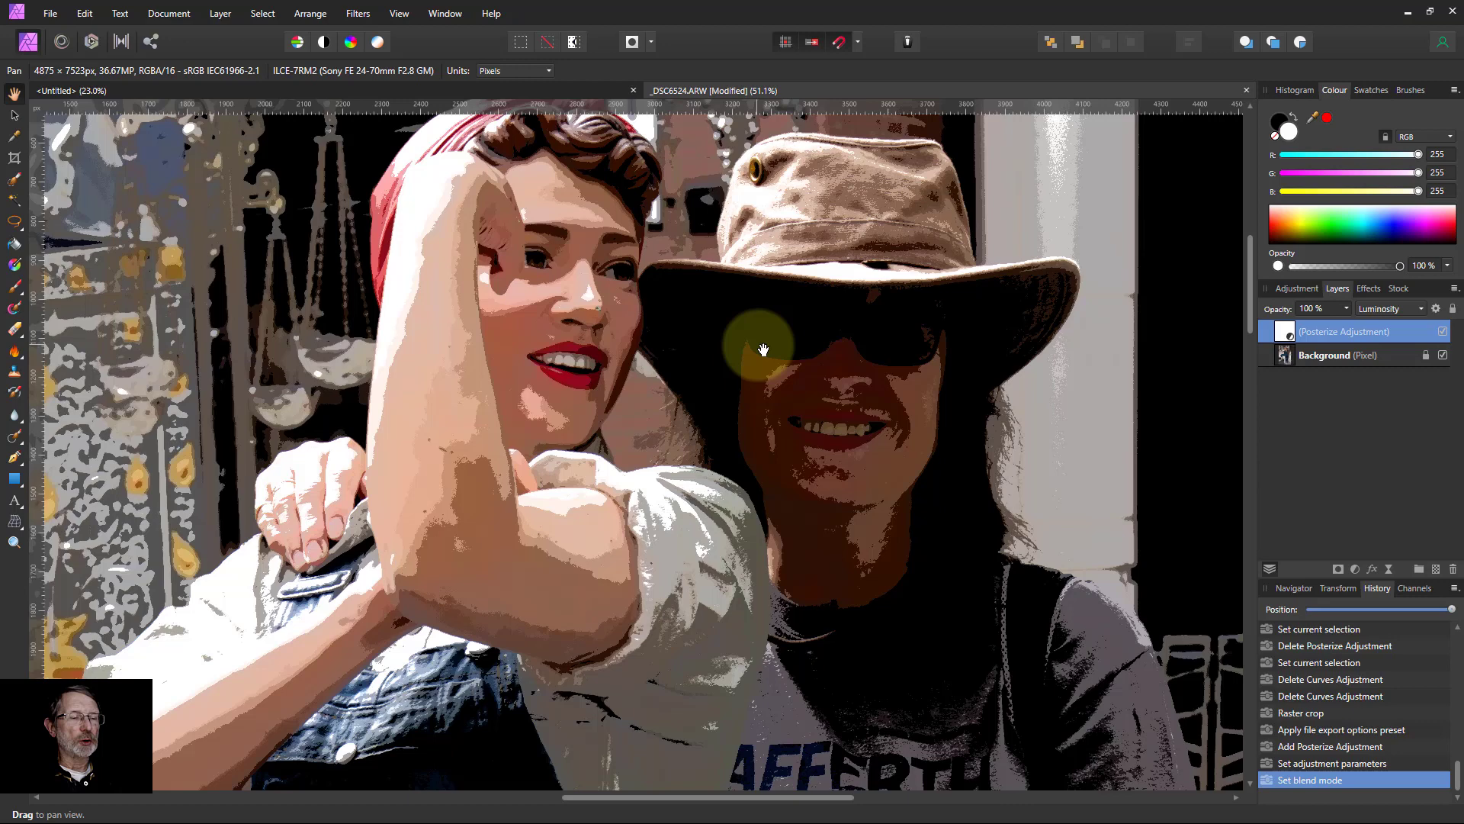
pyautogui.moveTo(773, 266)
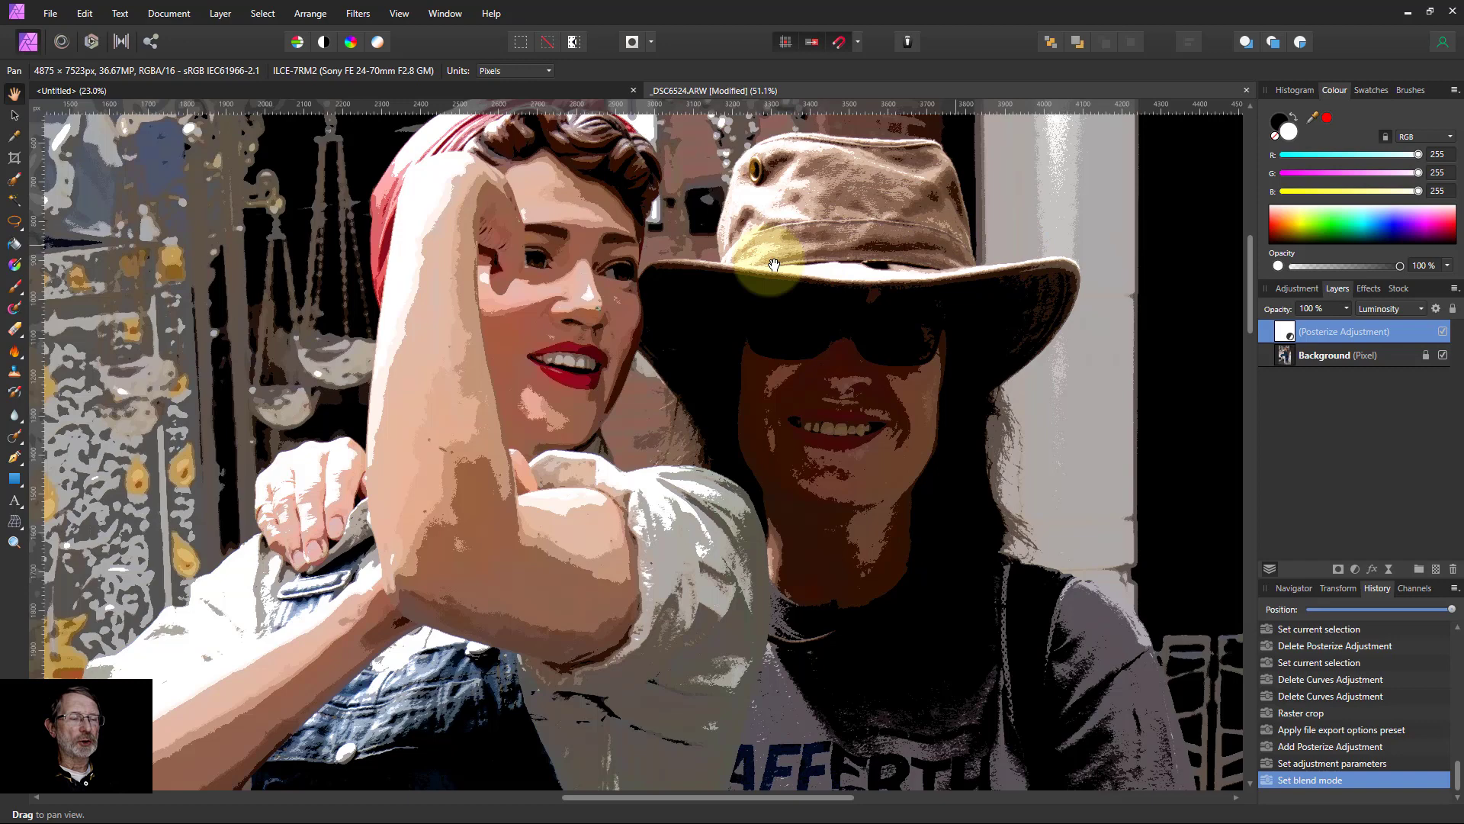
pyautogui.moveTo(941, 383)
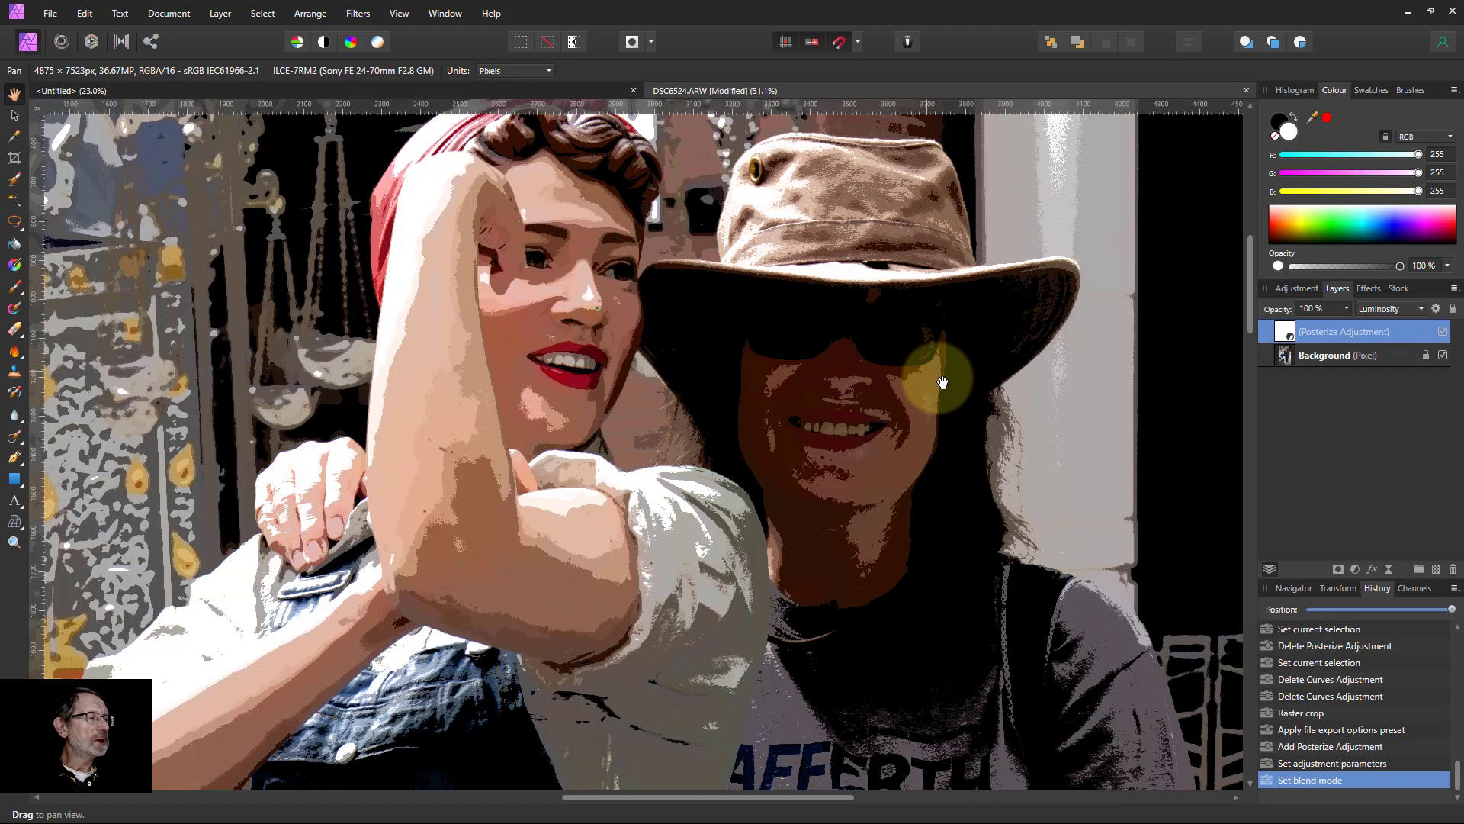
pyautogui.moveTo(1229, 383)
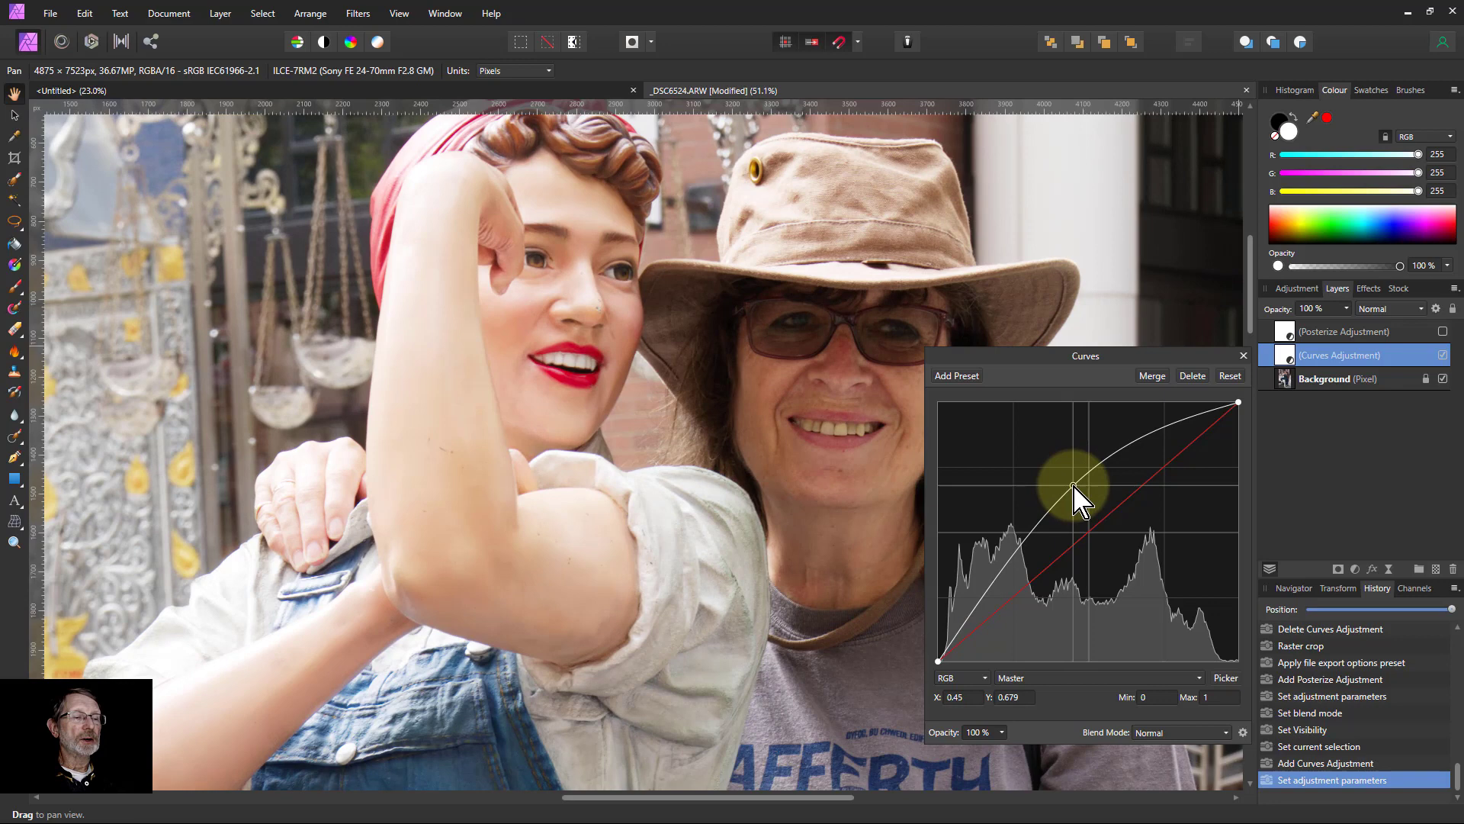
# - Drag the Curves master curve upward to brighten the midtones
pyautogui.click(1243, 356)
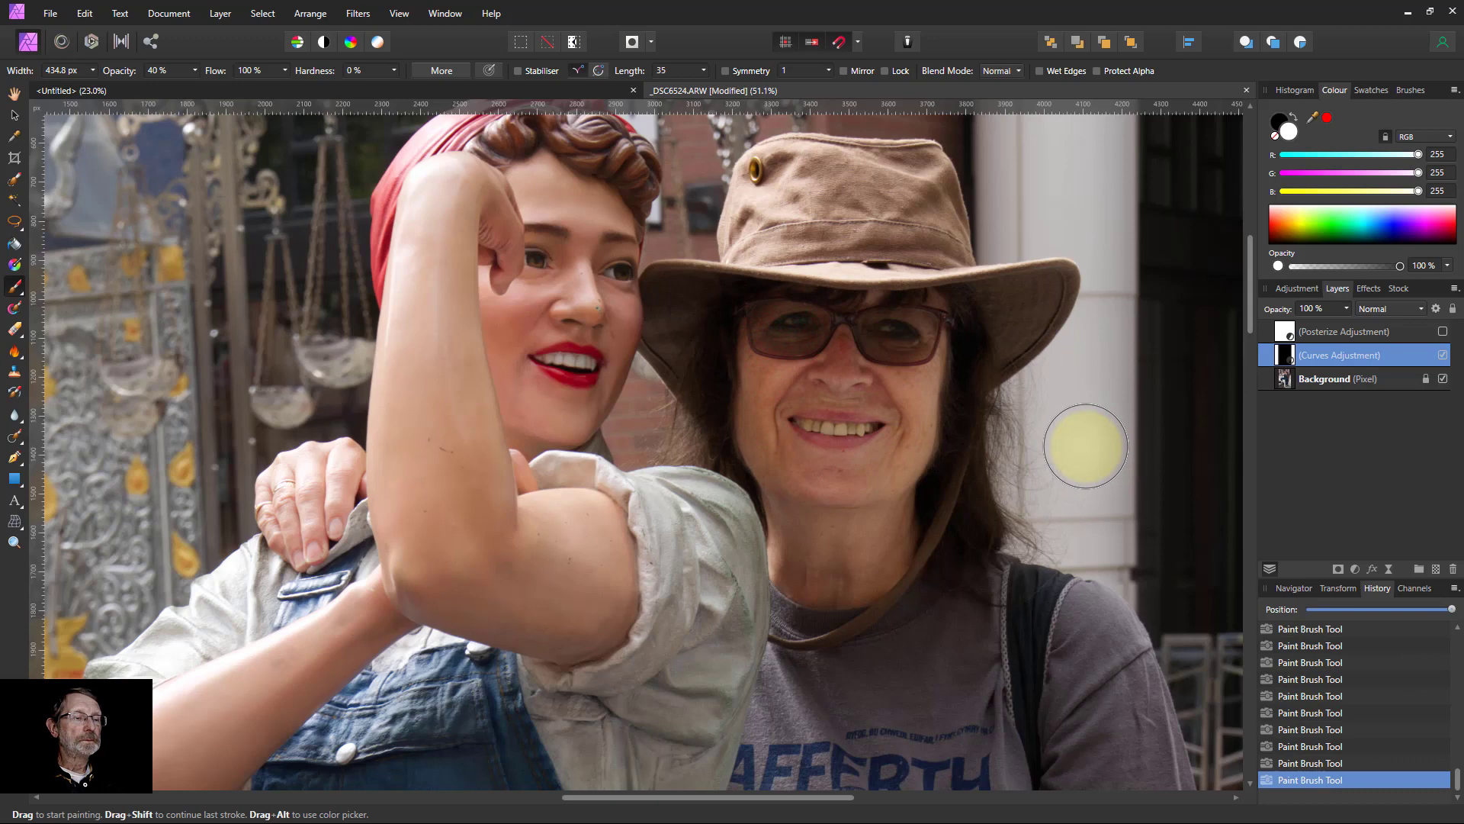
# - Paint brightening into the Curves mask over the shadowed hair area
pyautogui.click(1442, 330)
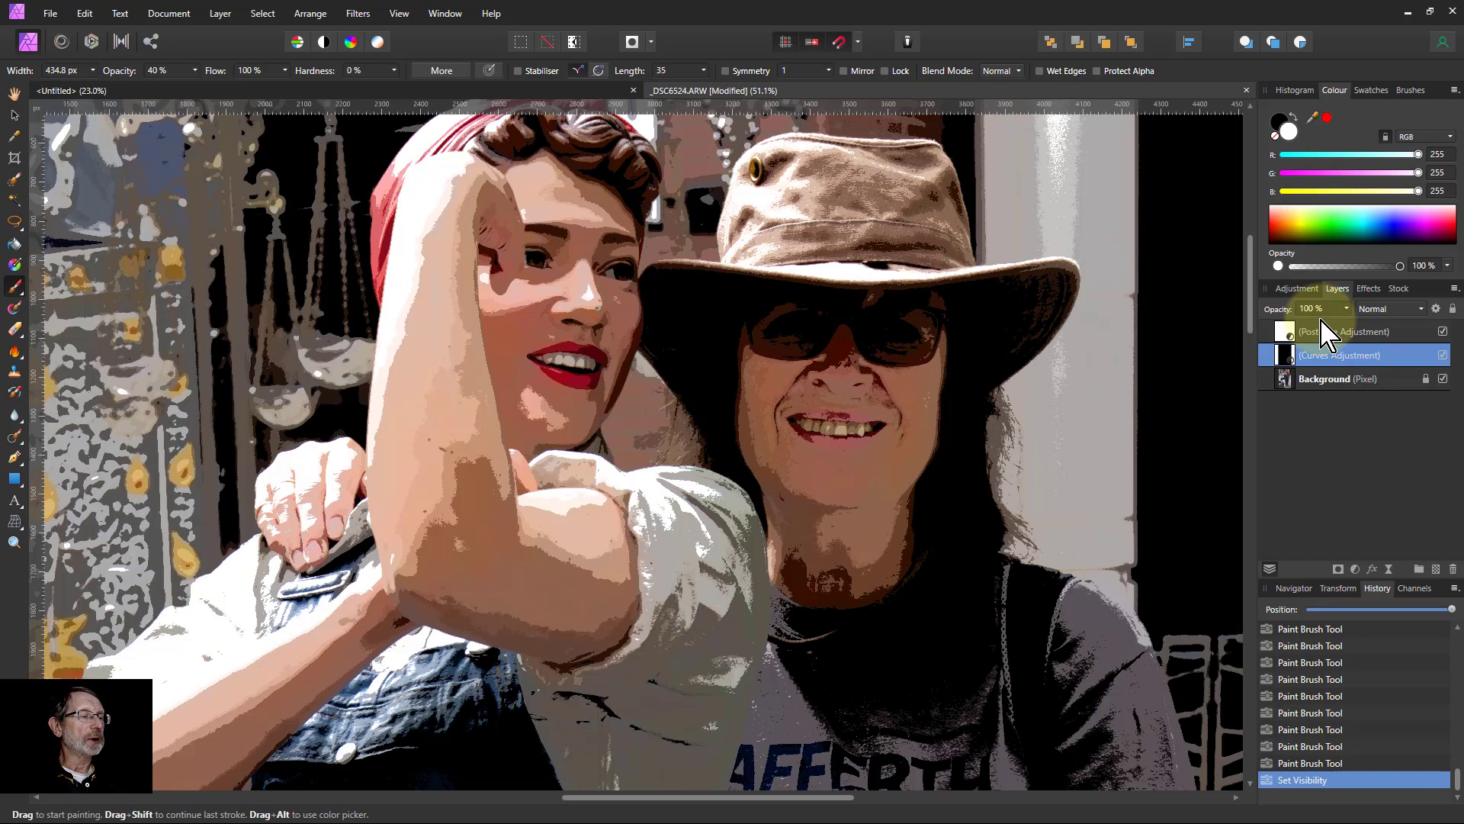
# - Open the upper Curves adjustment's settings to review its steep brightening curve
pyautogui.doubleClick(1340, 354)
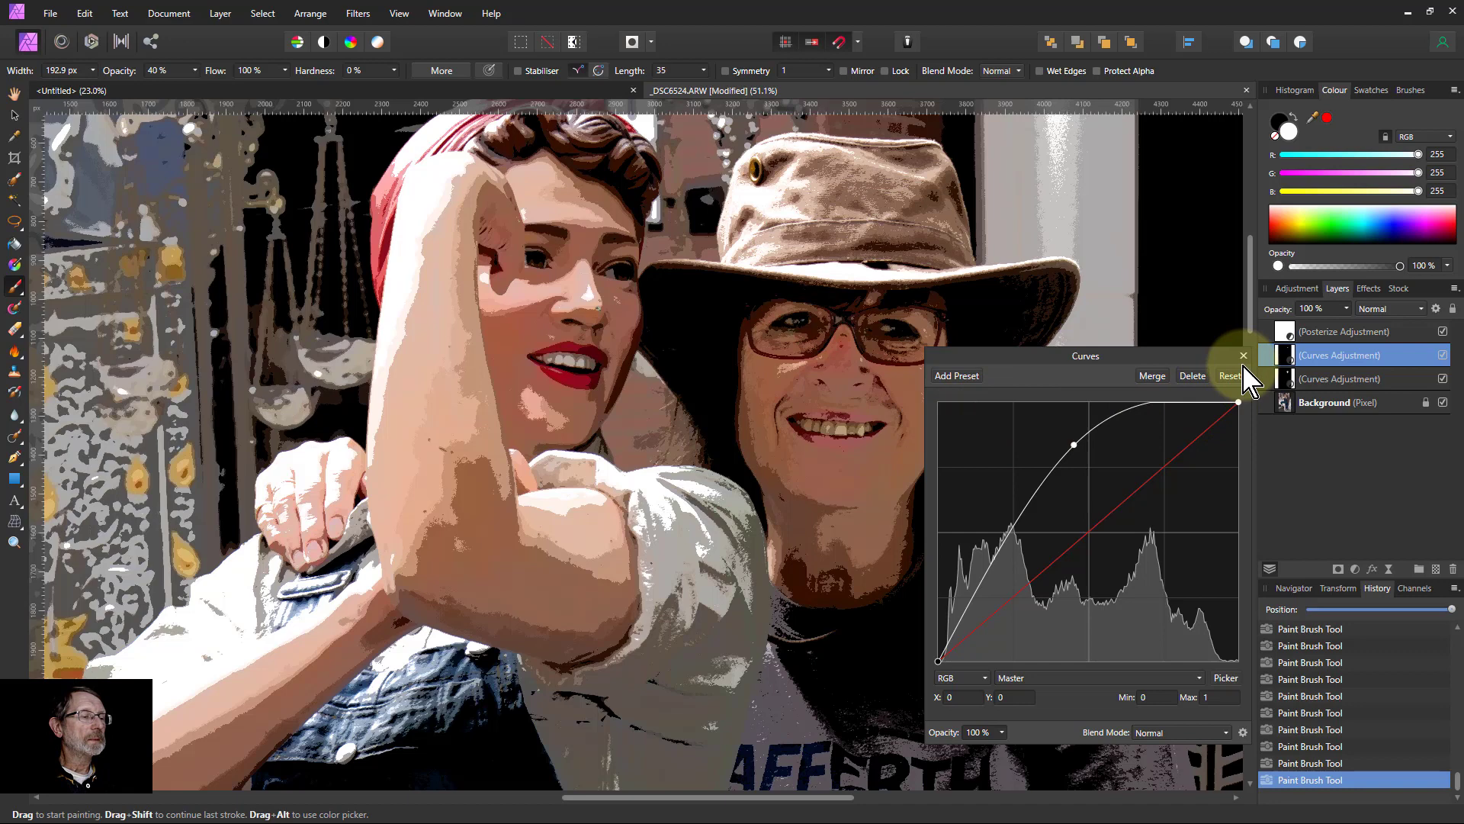
# - Close the upper Curves dialog and raise the lower Curves adjustment's curve slightly
pyautogui.click(1243, 356)
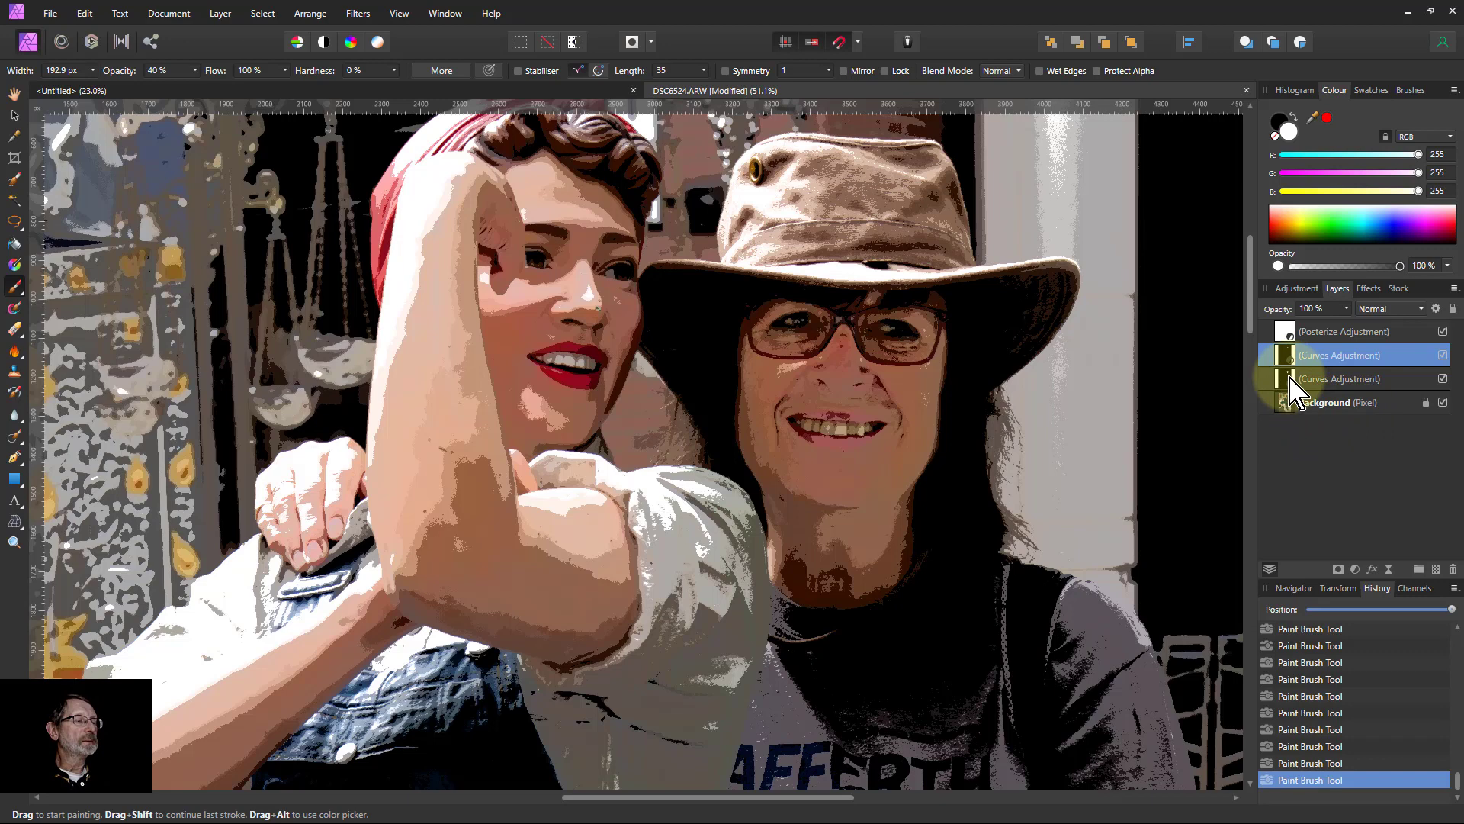
pyautogui.doubleClick(1338, 378)
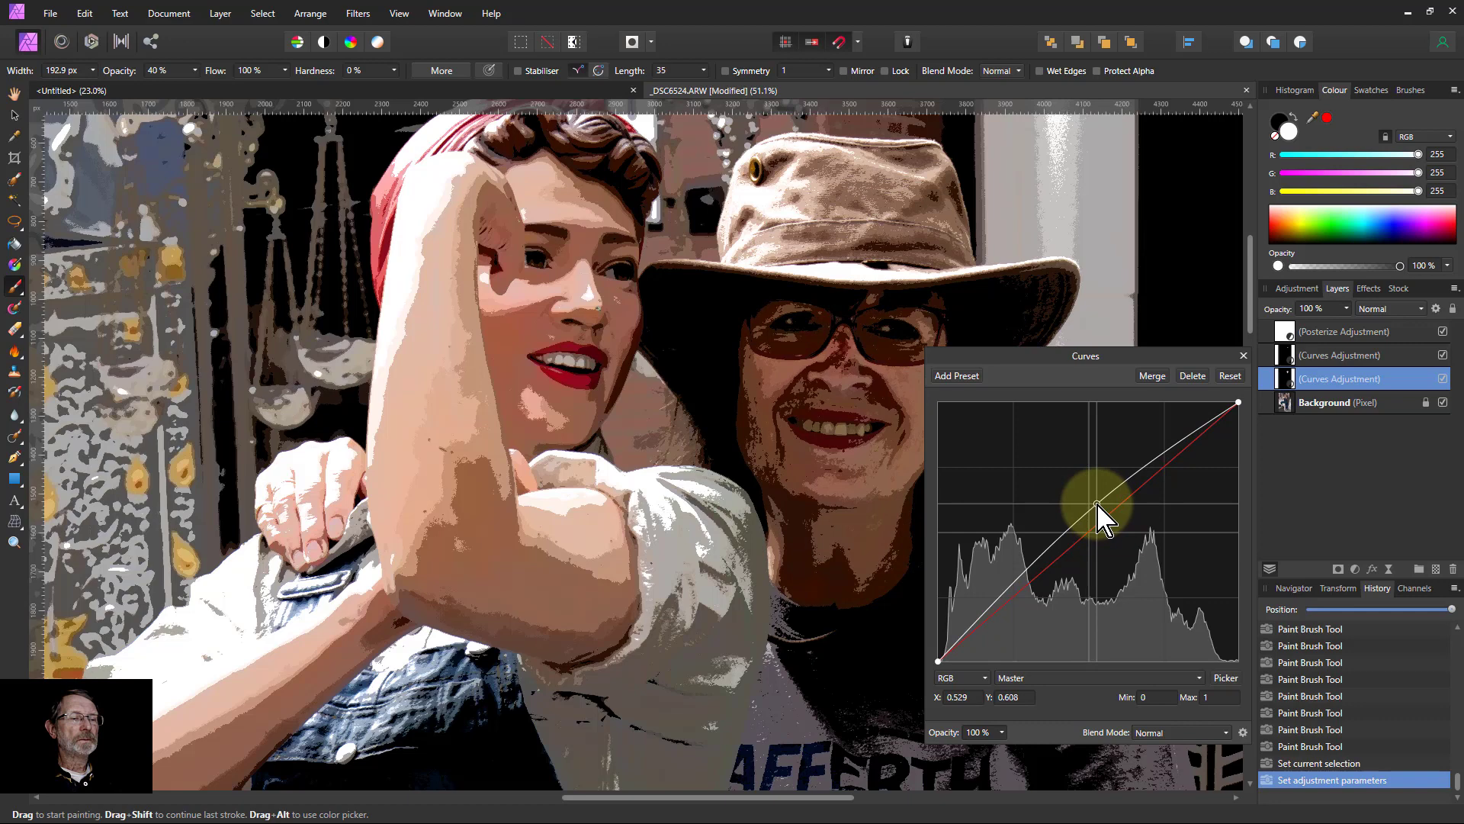
pyautogui.click(1243, 357)
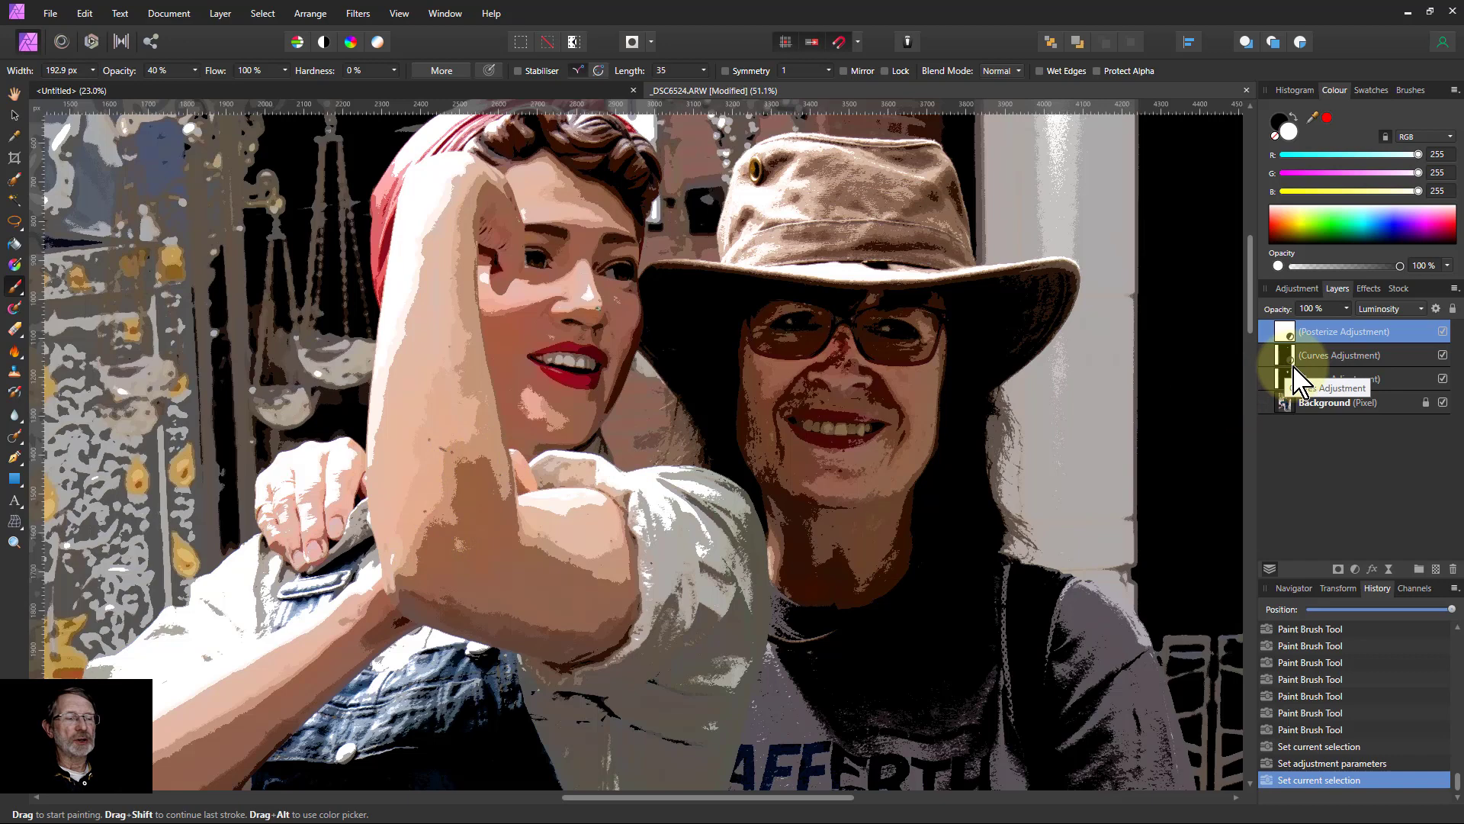
# - Add a Median Blur live filter above the top layer
pyautogui.click(357, 13)
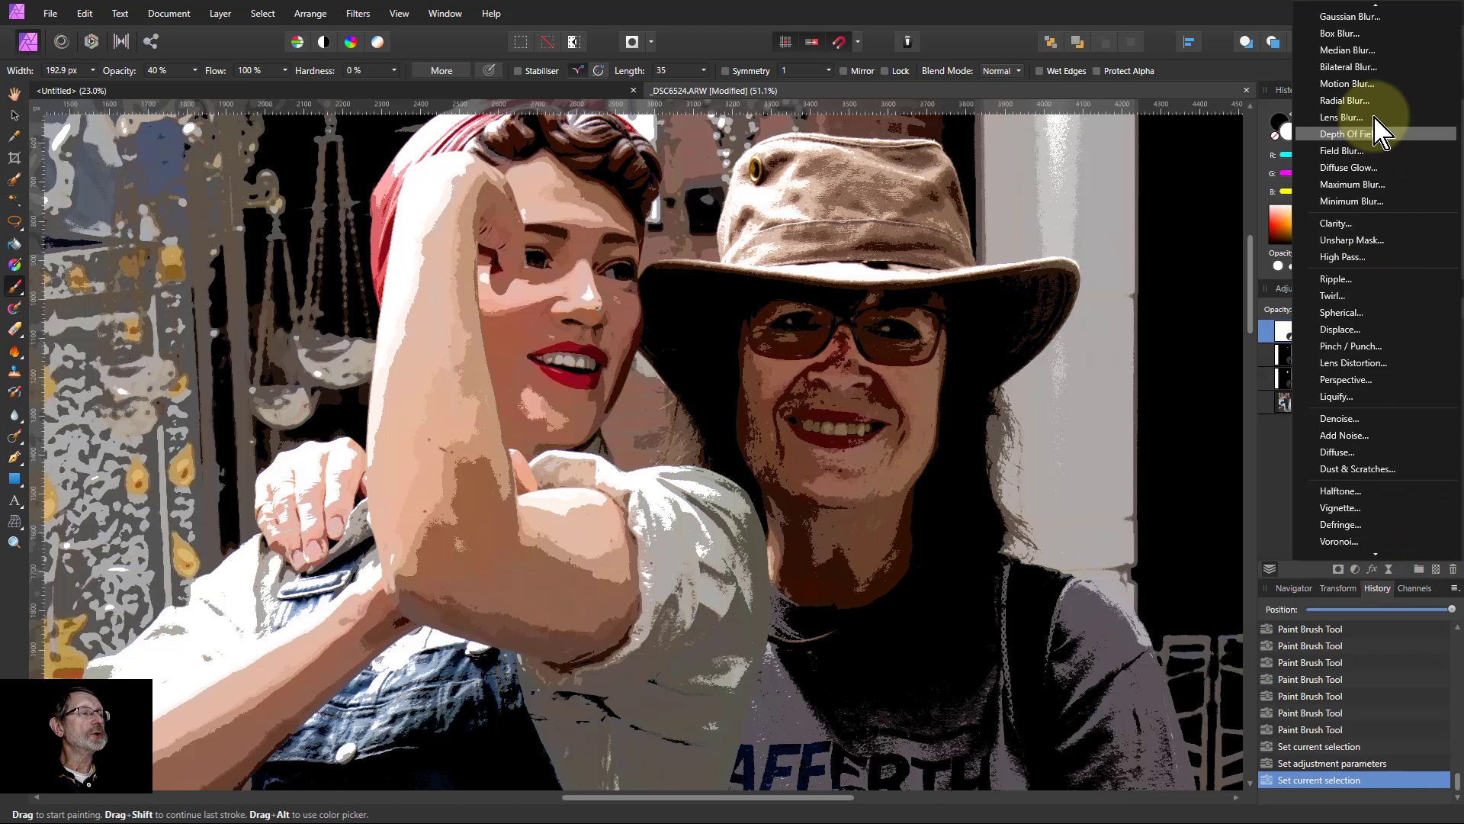
pyautogui.click(1348, 49)
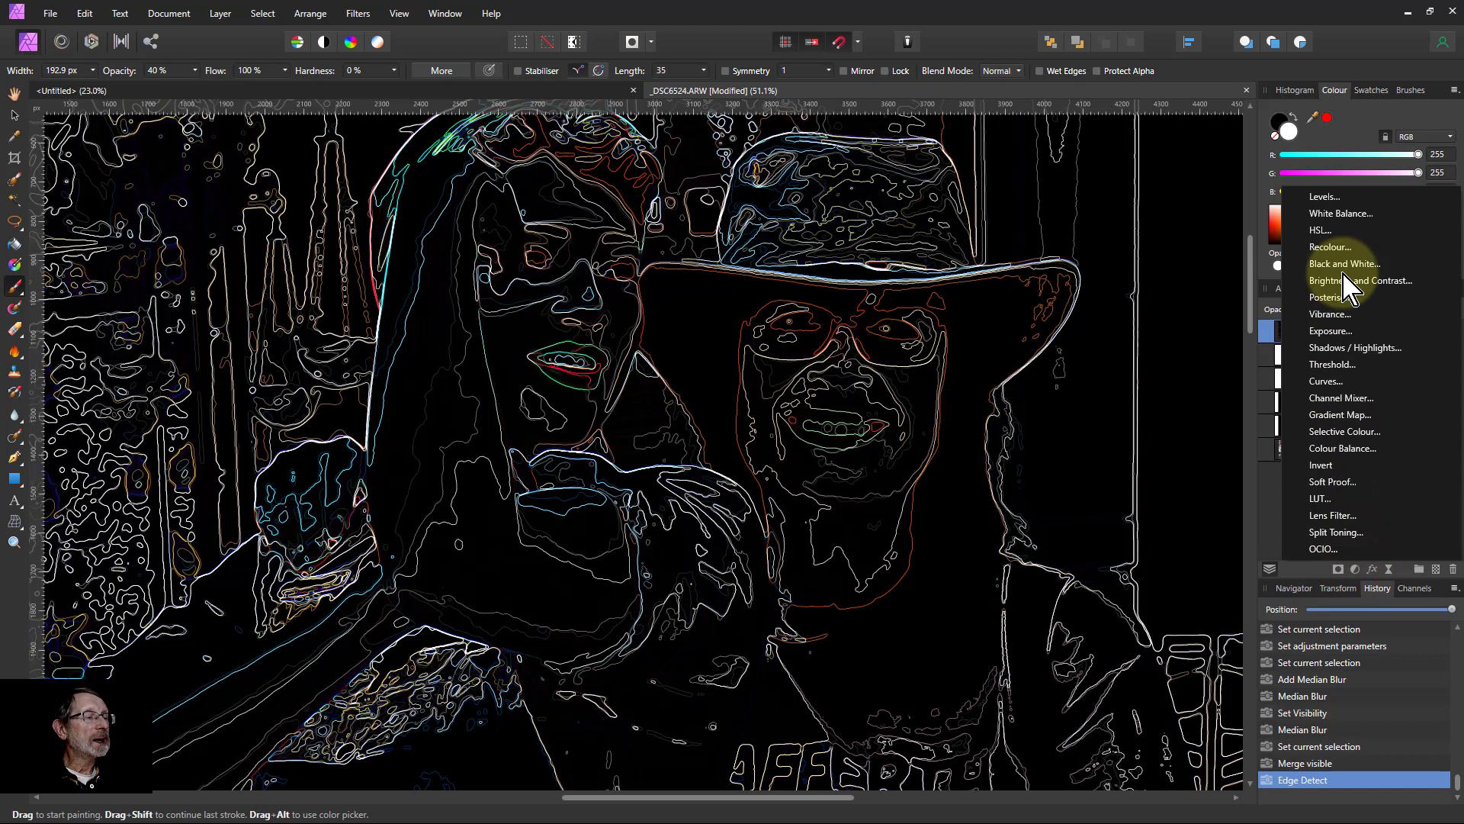
# - Add Black & White and Invert adjustments and select the three outline layers
pyautogui.click(1345, 264)
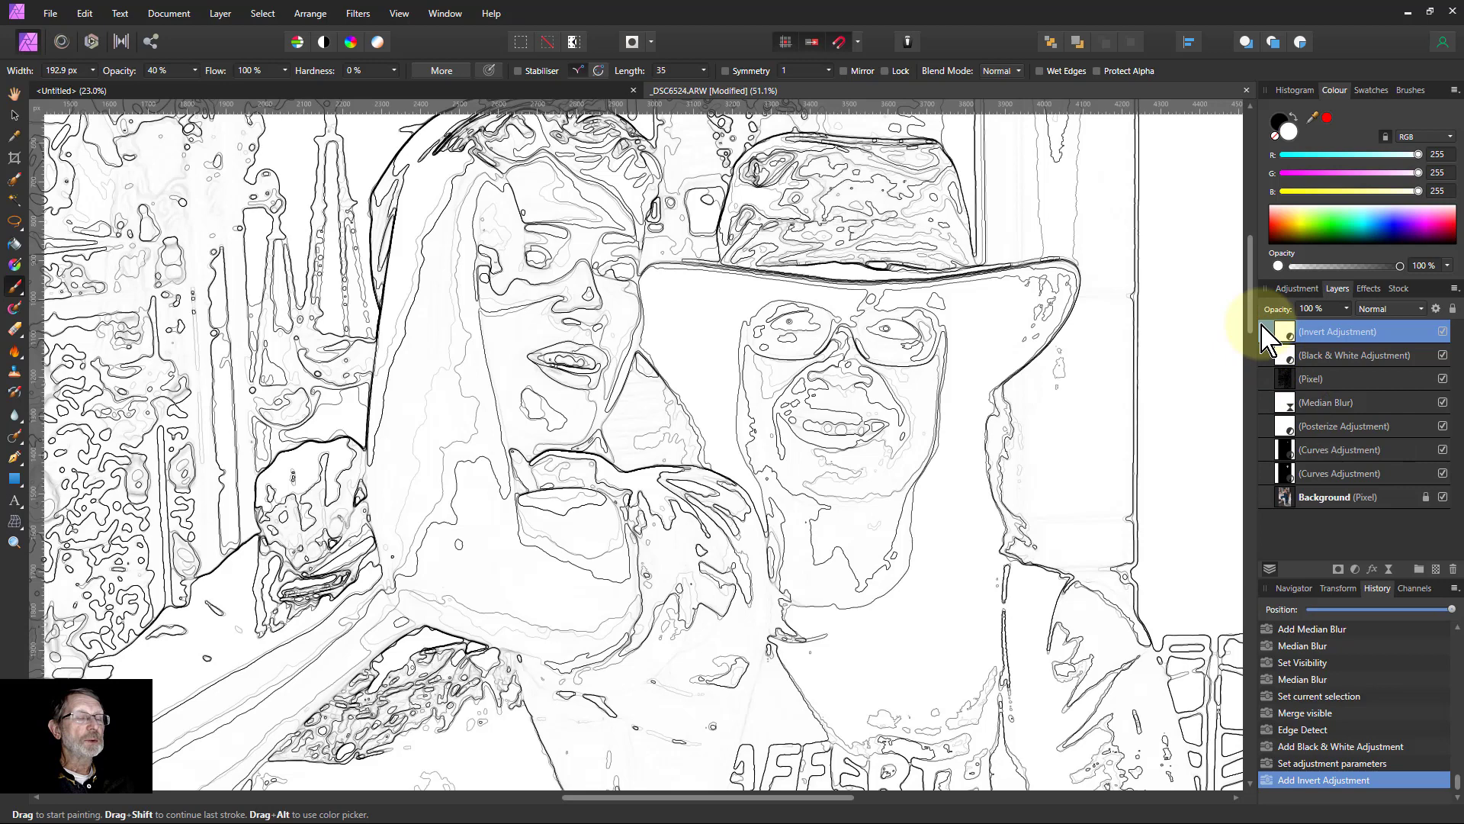
pyautogui.click(1354, 354)
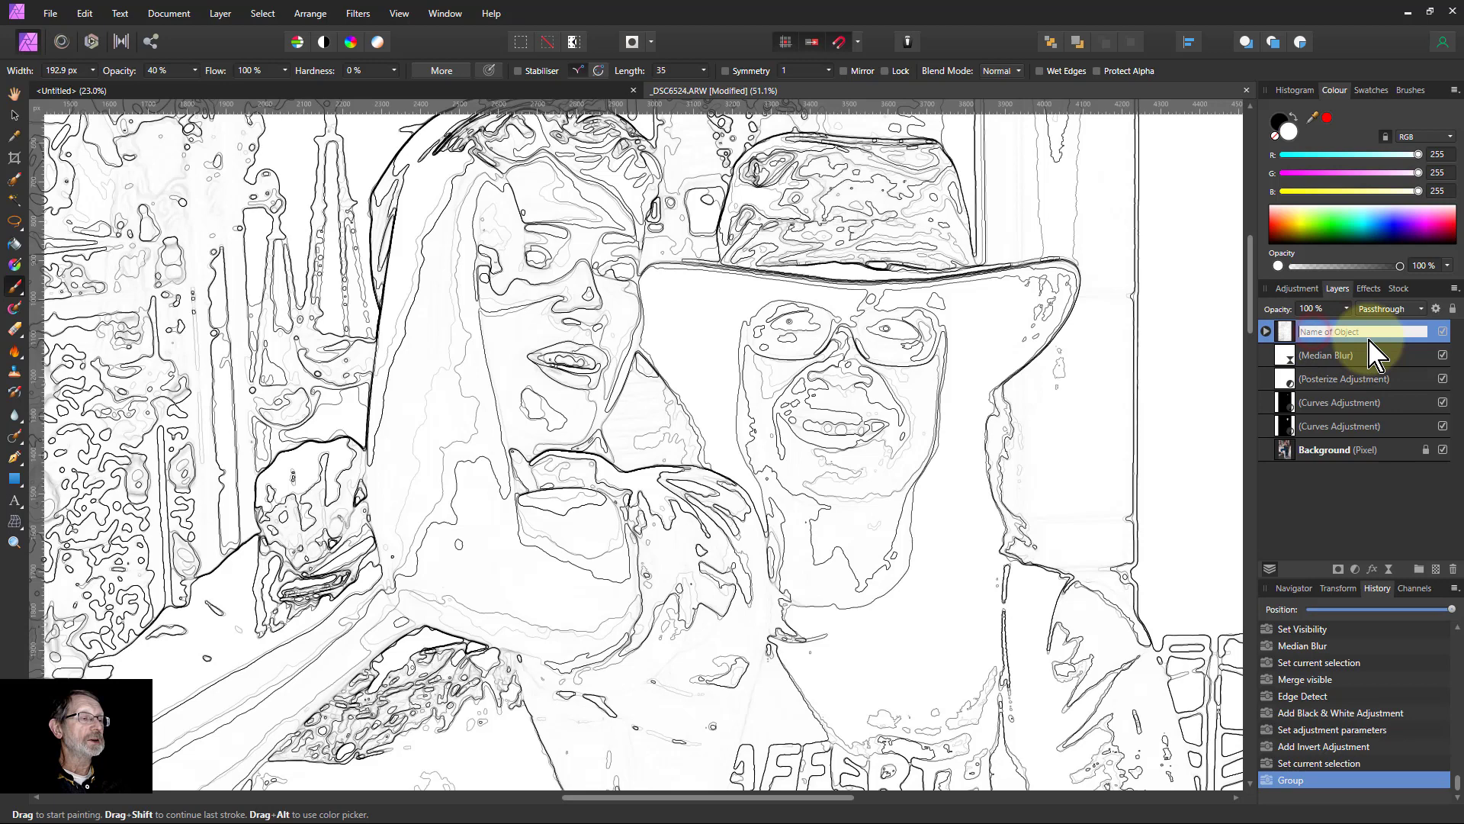
# - Rename the new group of outline layers to 'Outlines'
pyautogui.click(1390, 309)
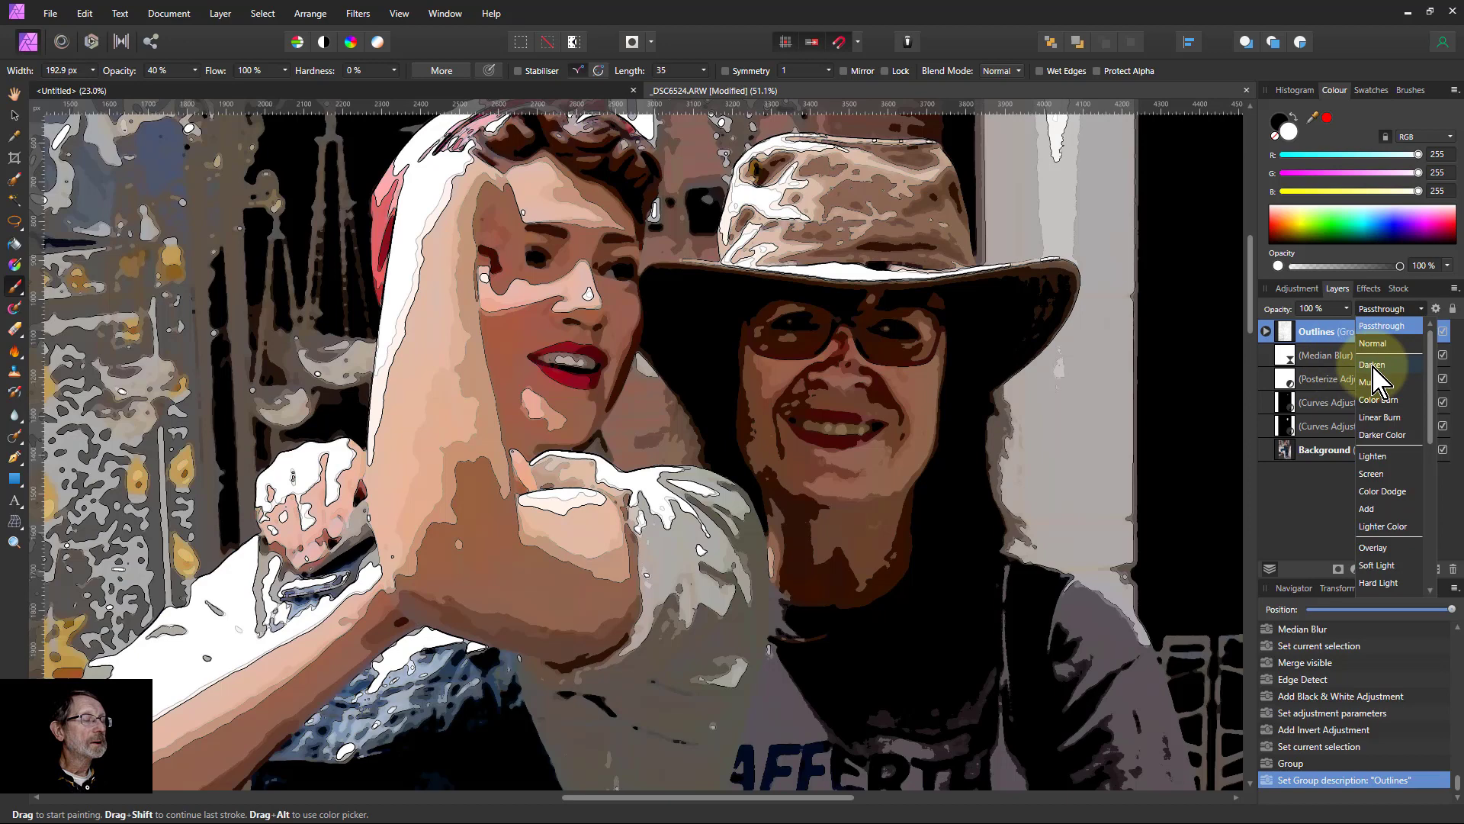
# - Try Darken, then set the Outlines group's blend mode to Multiply
pyautogui.click(1373, 365)
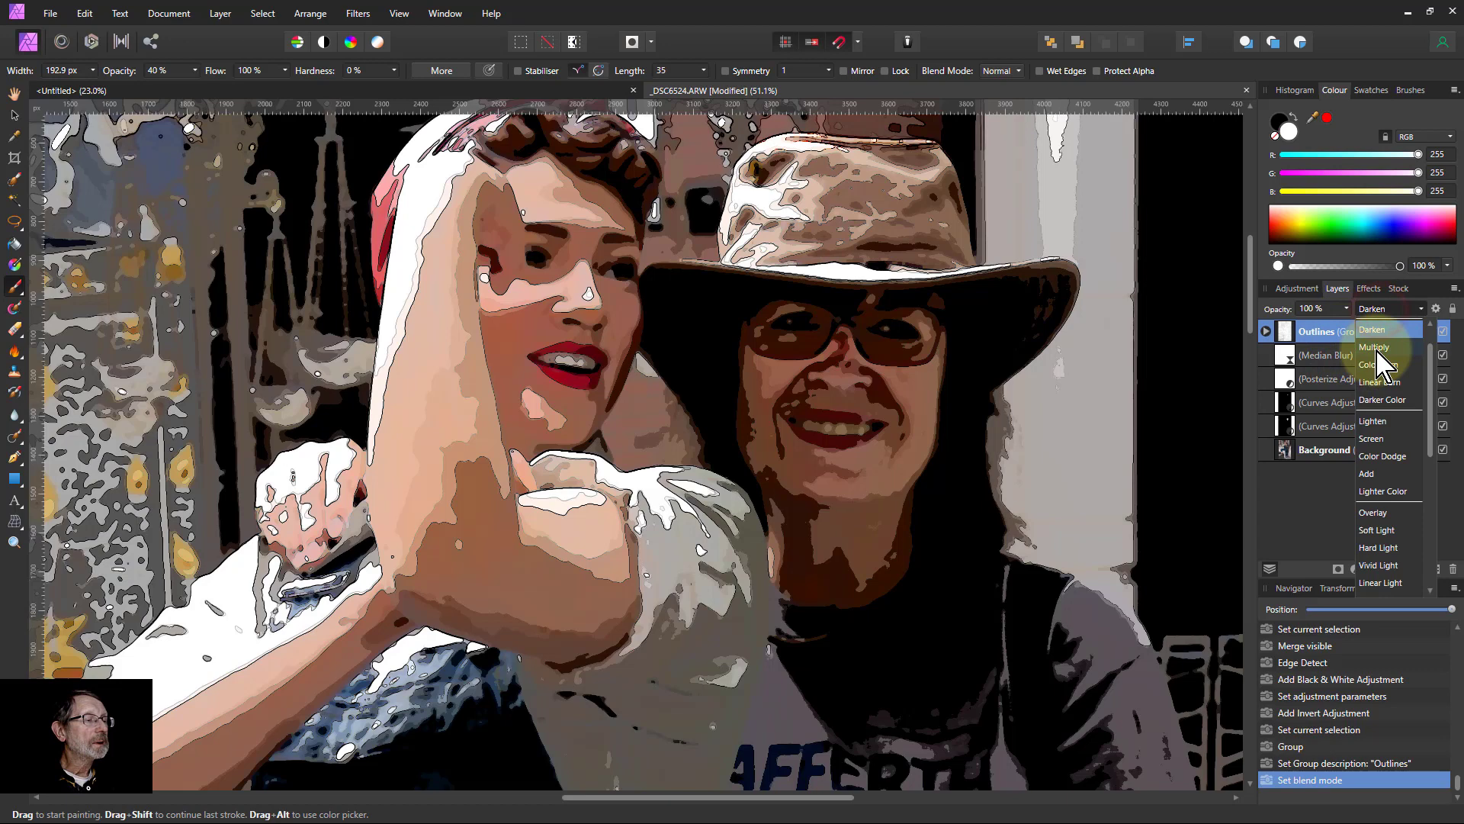
pyautogui.click(1375, 346)
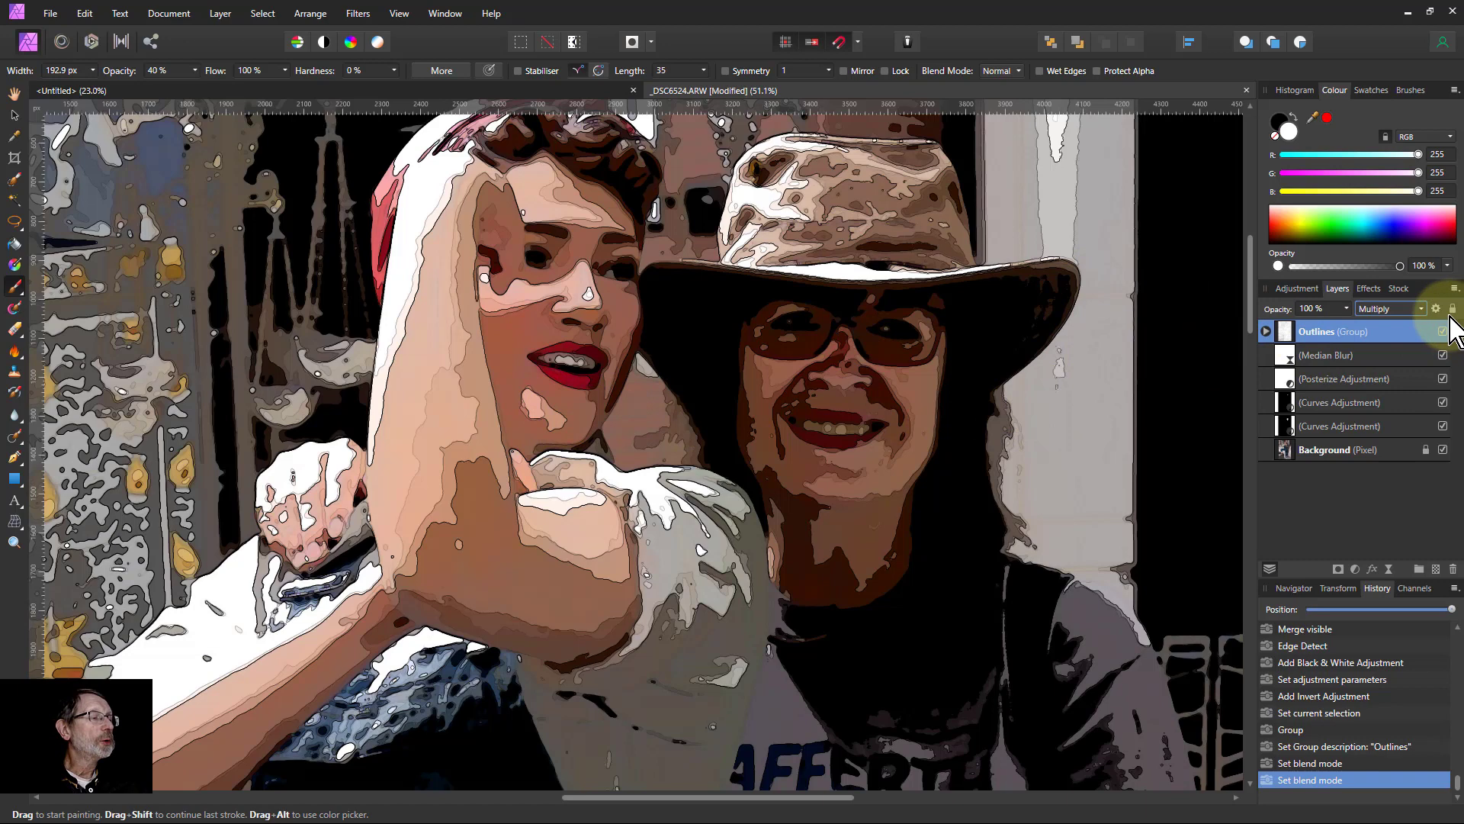